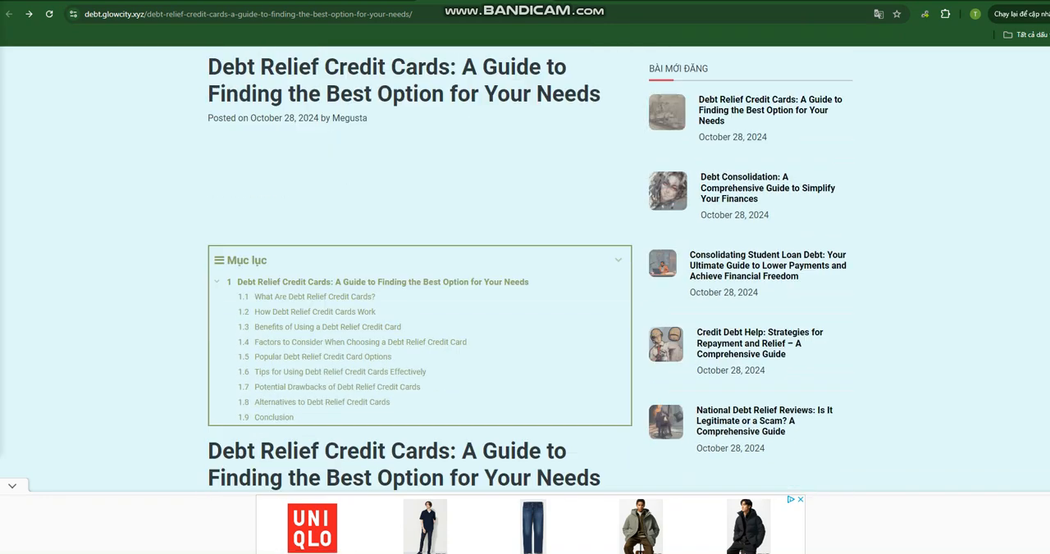
{"action": "scroll", "scroll_direction": "down", "scroll_amount": 3}
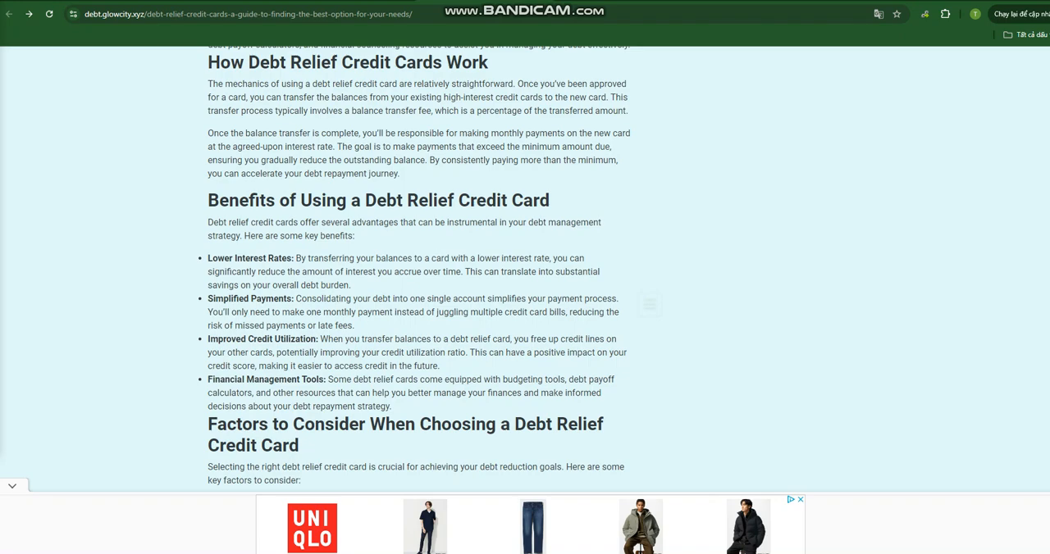
{"action": "scroll", "scroll_direction": "up", "scroll_amount": 3}
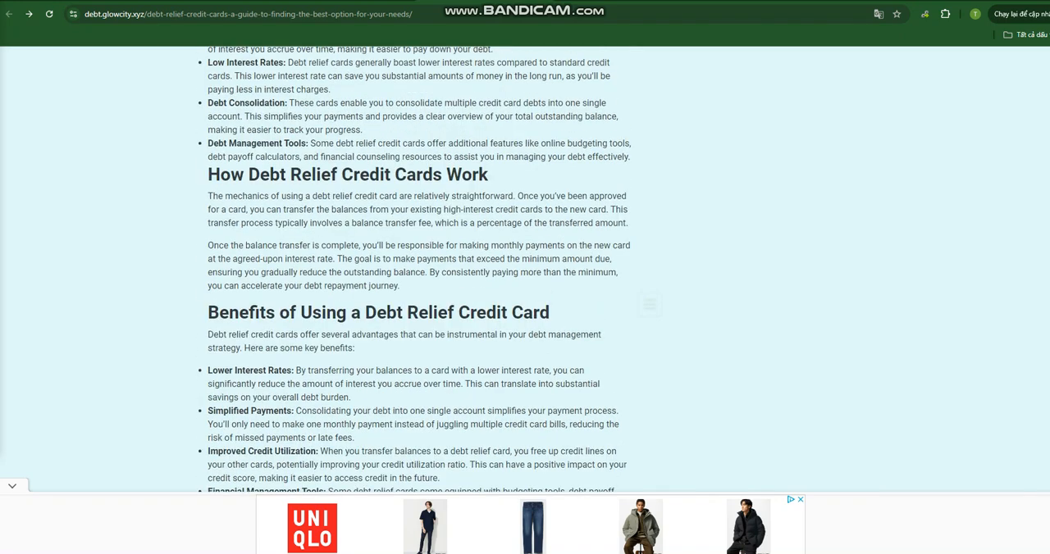
{"action": "scroll", "scroll_direction": "up", "scroll_amount": 3}
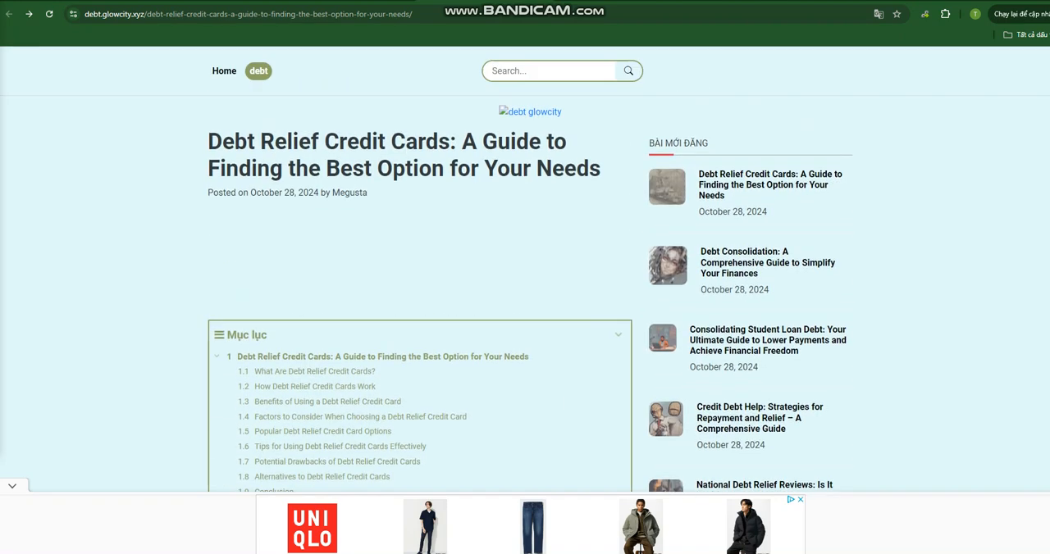
{"action": "scroll", "scroll_direction": "down", "scroll_amount": 3}
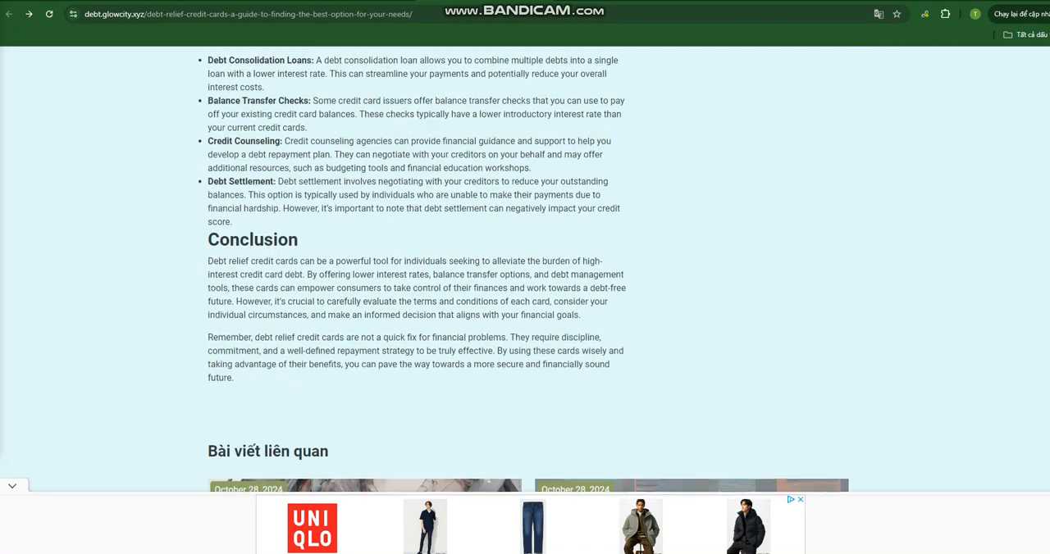
{"action": "scroll", "scroll_direction": "up", "scroll_amount": 3}
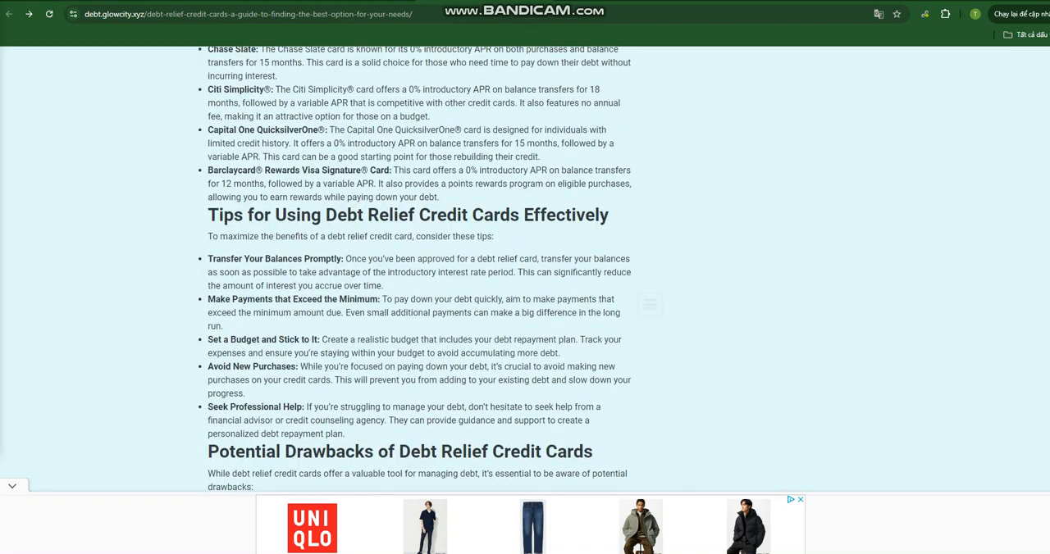
{"action": "scroll", "scroll_direction": "up", "scroll_amount": 3}
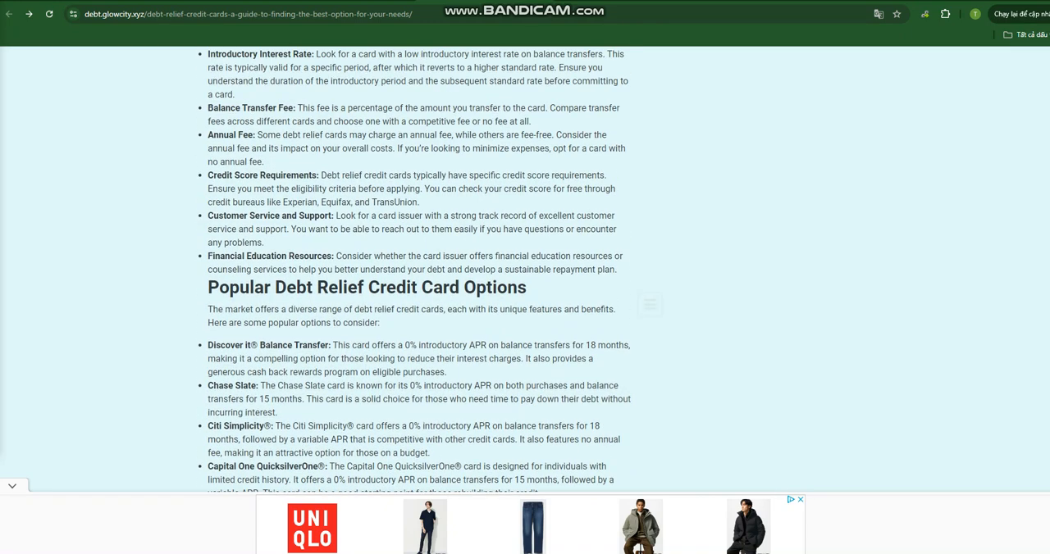